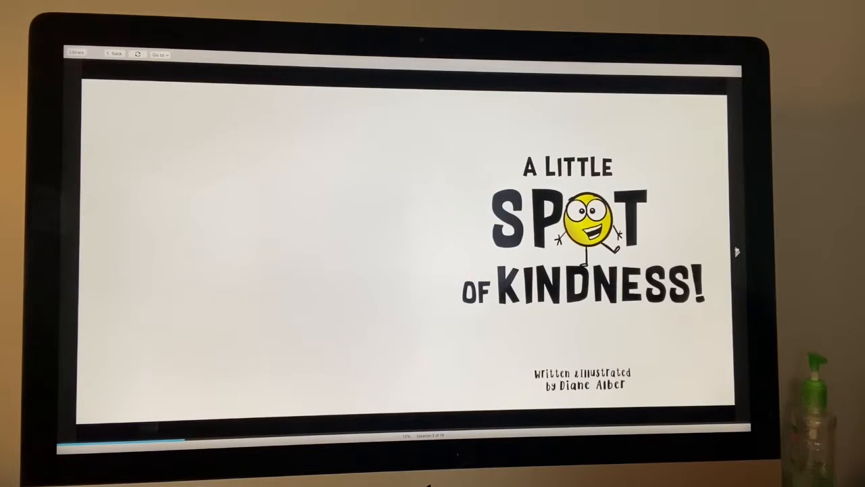
# Step: Page forward past the dedication to the spread where Spot introduces himself to the children
pyautogui.click(736, 253)
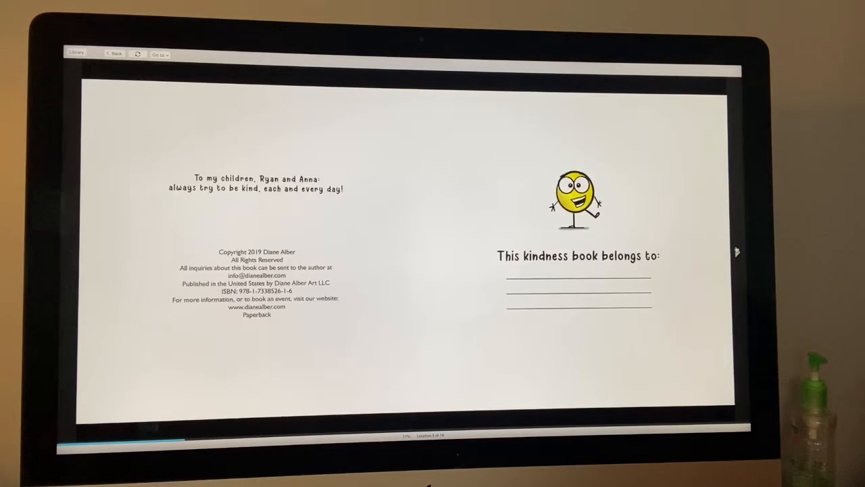
pyautogui.click(737, 251)
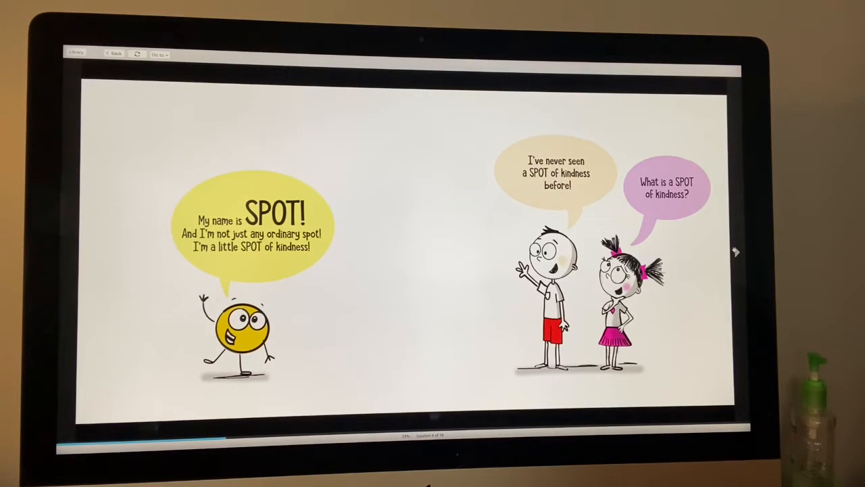
# Step: Page forward through the sticky-back spread to the rainbow heart spread about layers of happiness
pyautogui.click(735, 253)
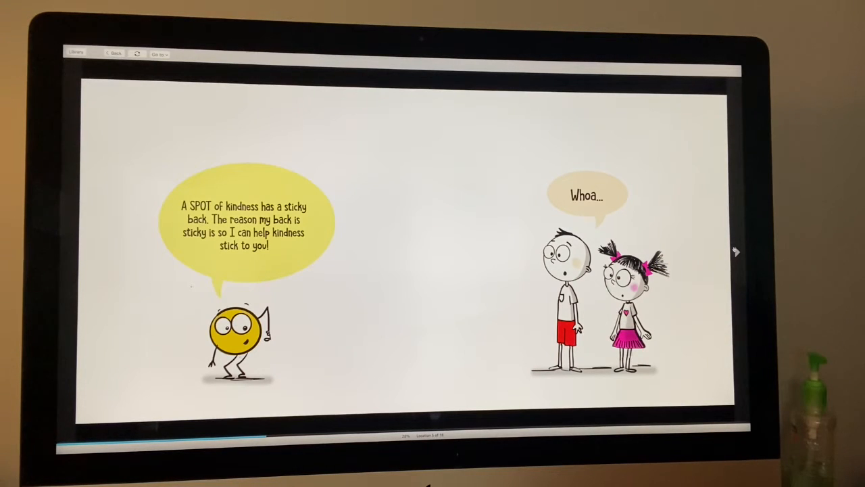
pyautogui.click(735, 252)
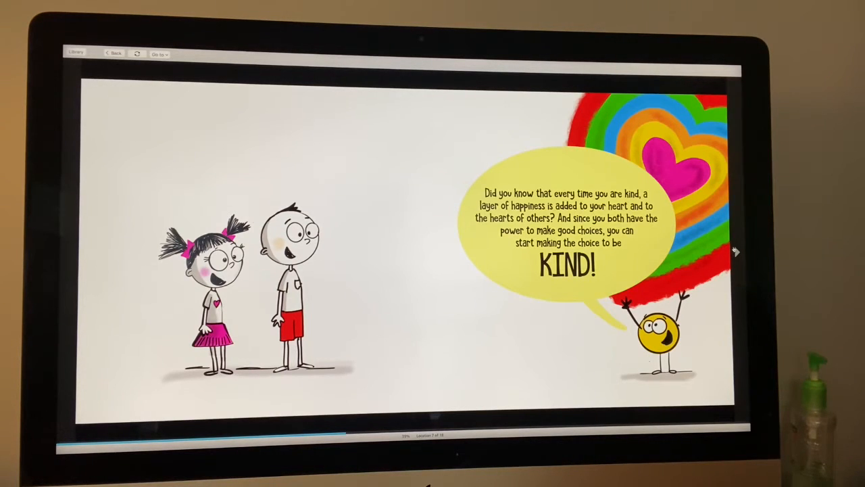
# Step: Page through the hand-spot, scribble, toy-dinosaur sharing and lonely-boy-on-the-bench spreads
pyautogui.click(733, 253)
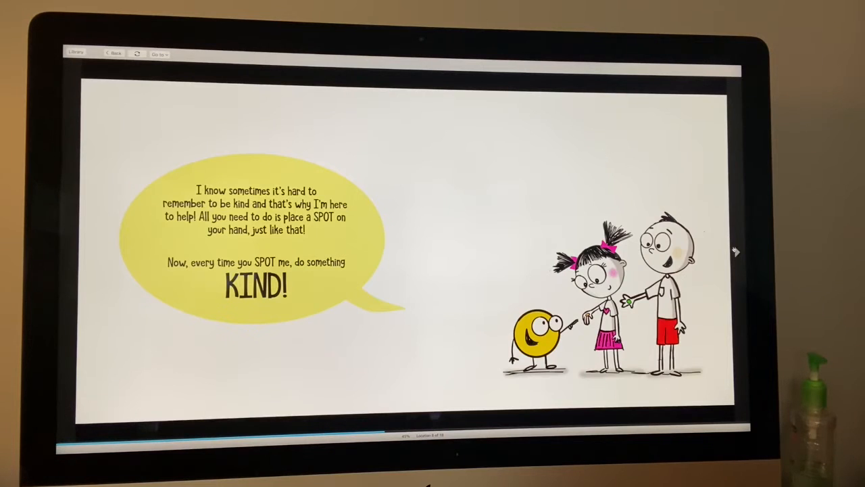
pyautogui.click(736, 251)
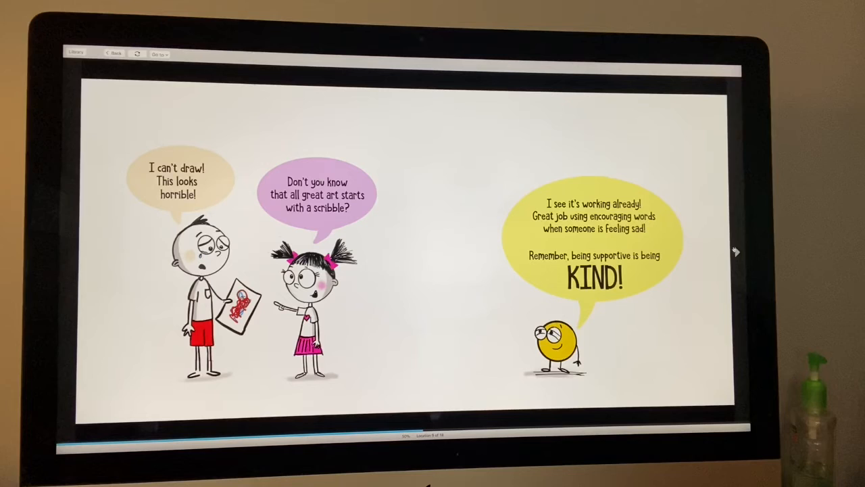
pyautogui.click(735, 251)
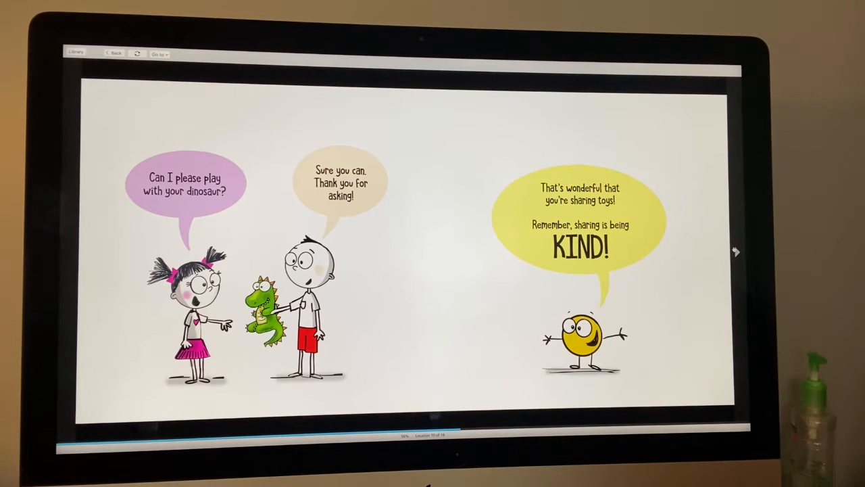
pyautogui.click(736, 252)
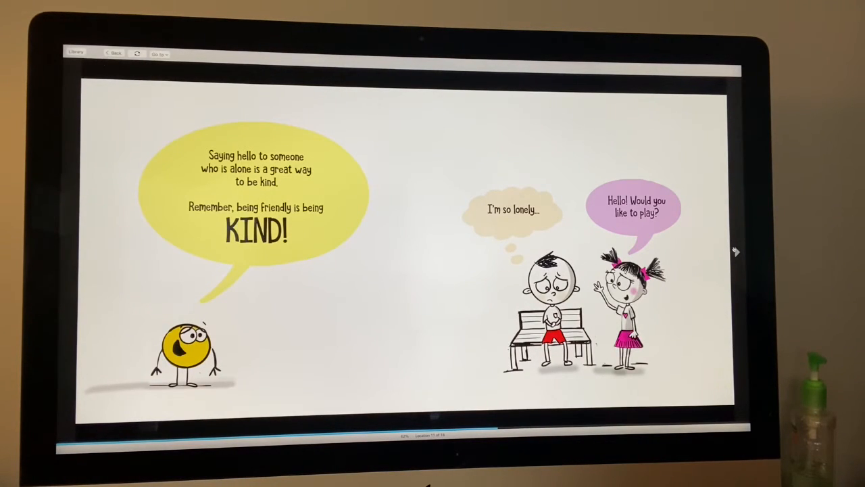
# Step: Page through the polite water-request spread to the girl helping carry the stack of books
pyautogui.click(735, 253)
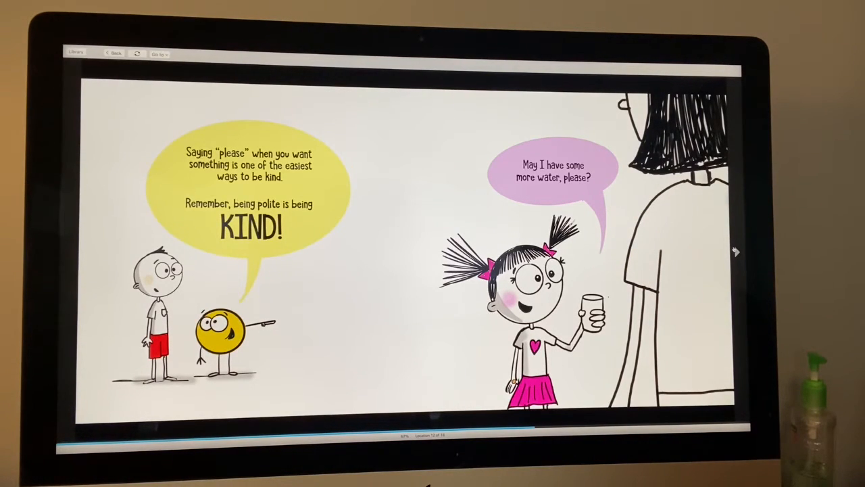
pyautogui.click(735, 252)
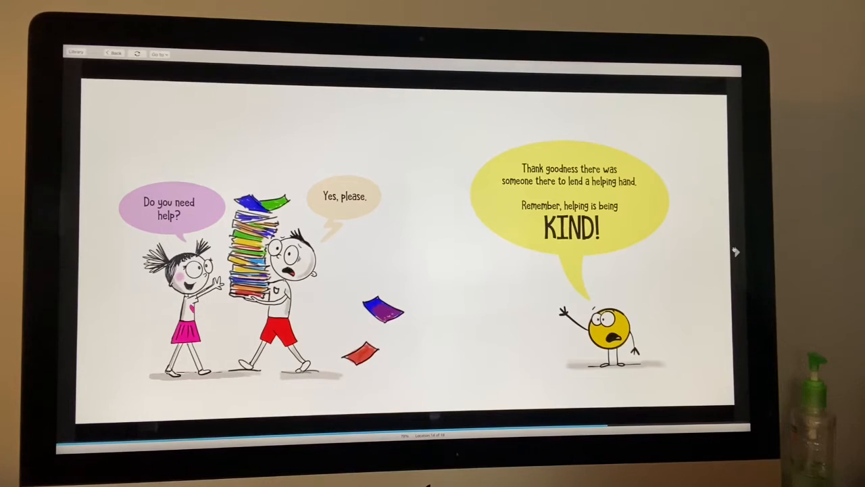
# Step: Page past the cleaning-up spread to the raised hands grabbing a spot of kindness
pyautogui.click(735, 252)
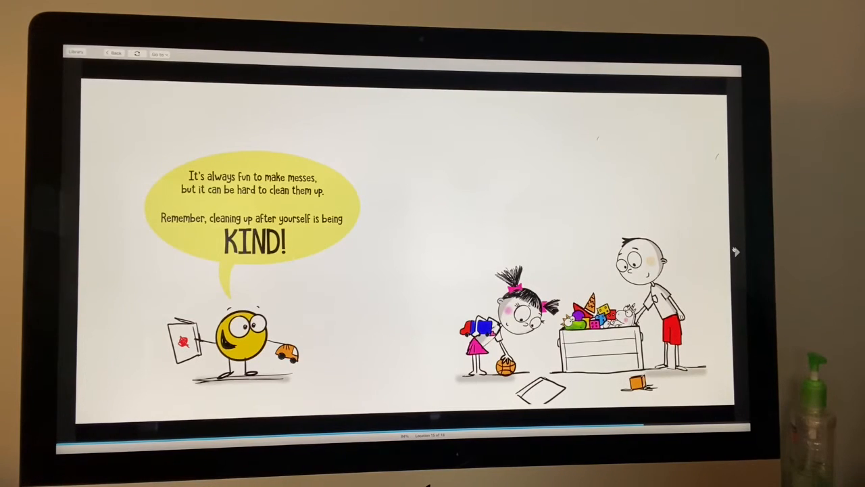
pyautogui.click(736, 252)
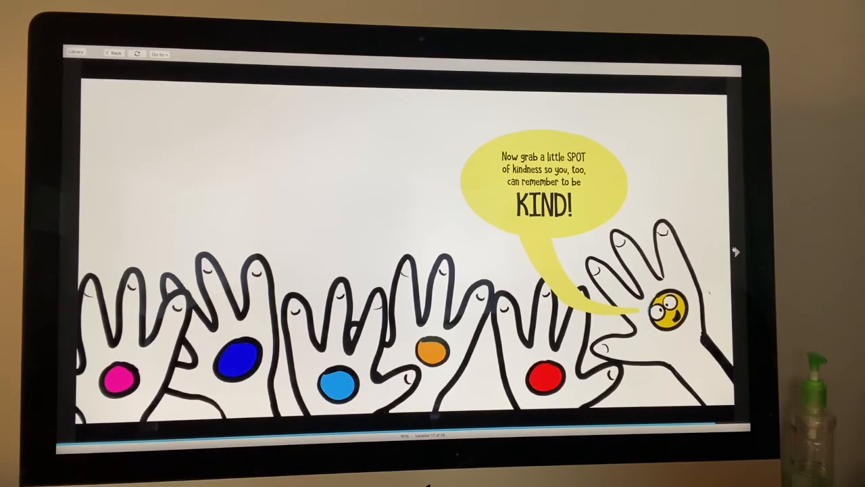
# Step: Advance to the final Spot Card page with a box for each day of the week
pyautogui.click(735, 251)
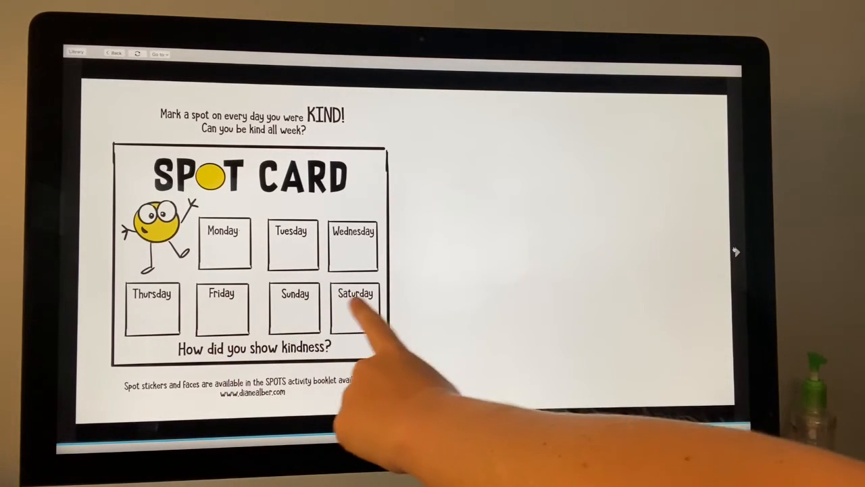
pyautogui.moveTo(354, 309)
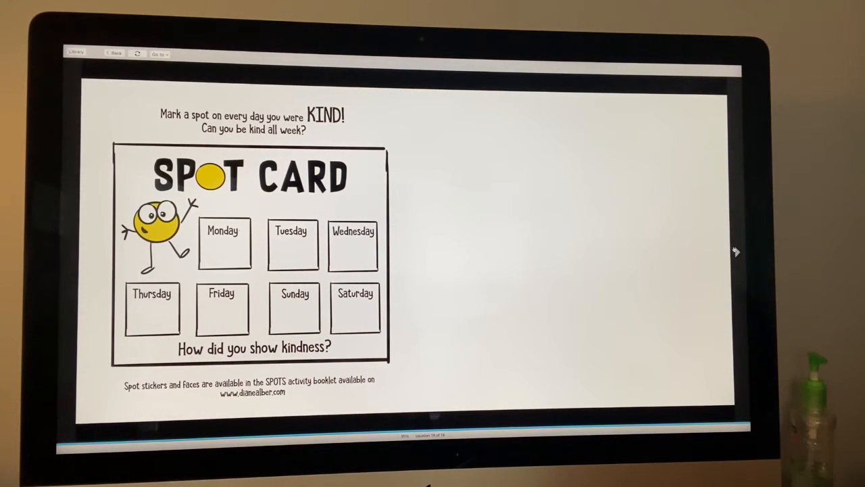